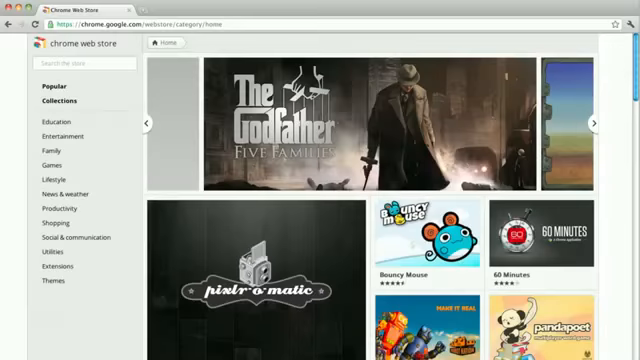
Search the store for "weather" and locate the Weather Underground result.
{"action": "scroll", "scroll_direction": "down", "scroll_amount": 3}
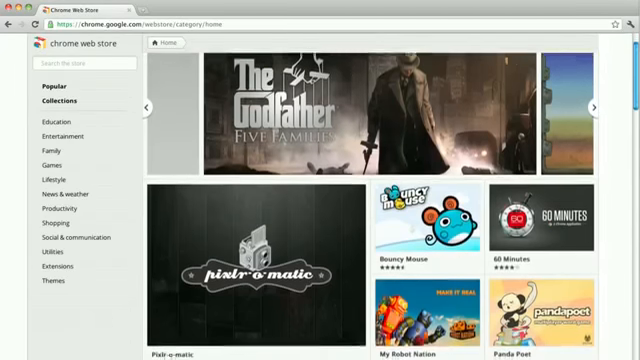
{"action": "scroll", "scroll_direction": "down", "scroll_amount": 3}
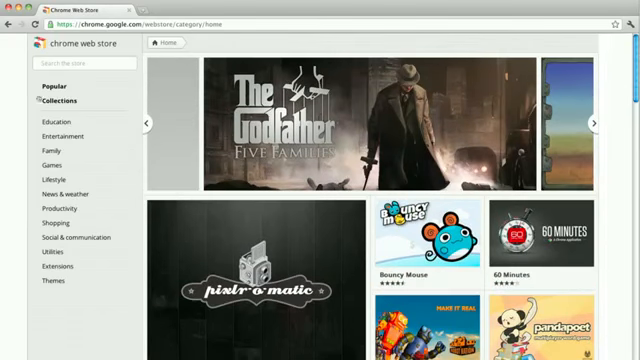
{"action": "scroll", "scroll_direction": "down", "scroll_amount": 3}
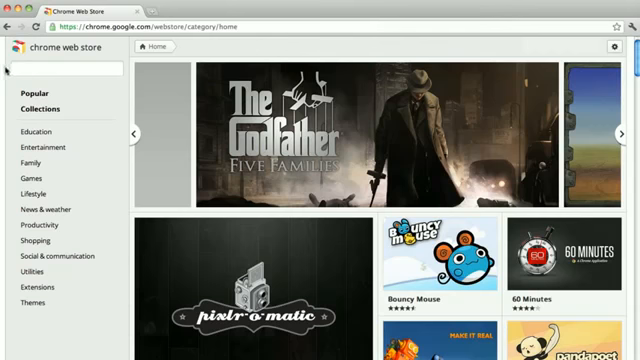
{"action": "type", "text": "weather"}
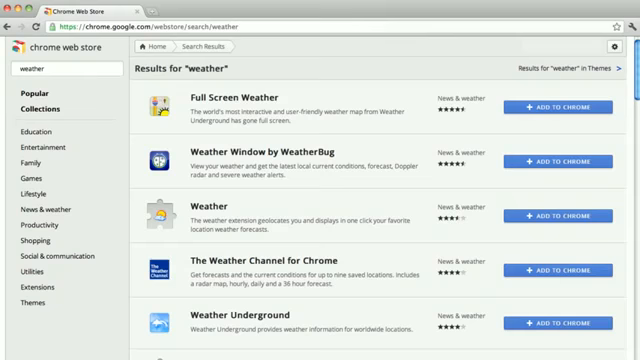
{"action": "scroll", "scroll_direction": "down", "scroll_amount": 3}
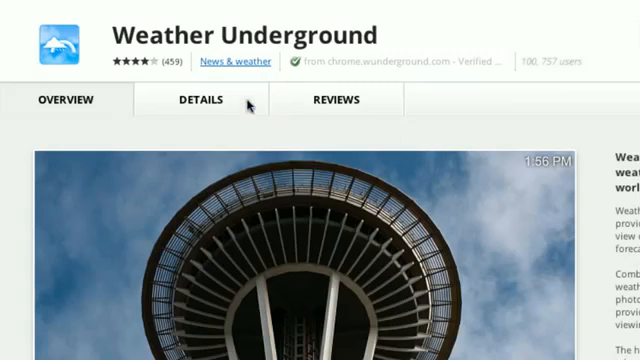
Open the Weather Underground listing and switch to its user reviews.
{"action": "left_click", "coordinate": [204, 100]}
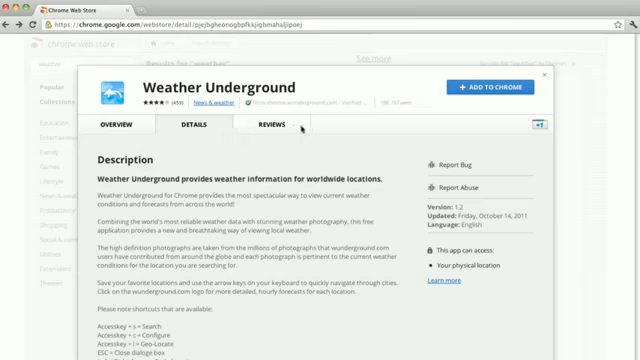
{"action": "left_click", "coordinate": [276, 124]}
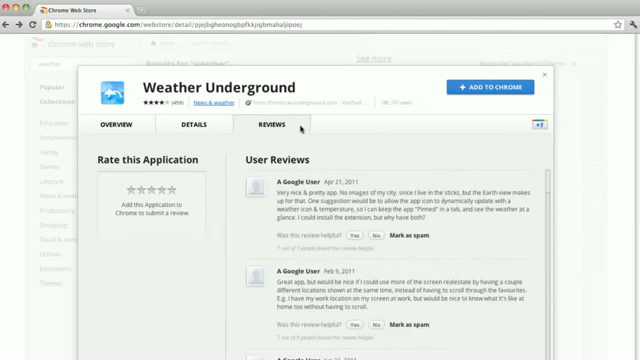